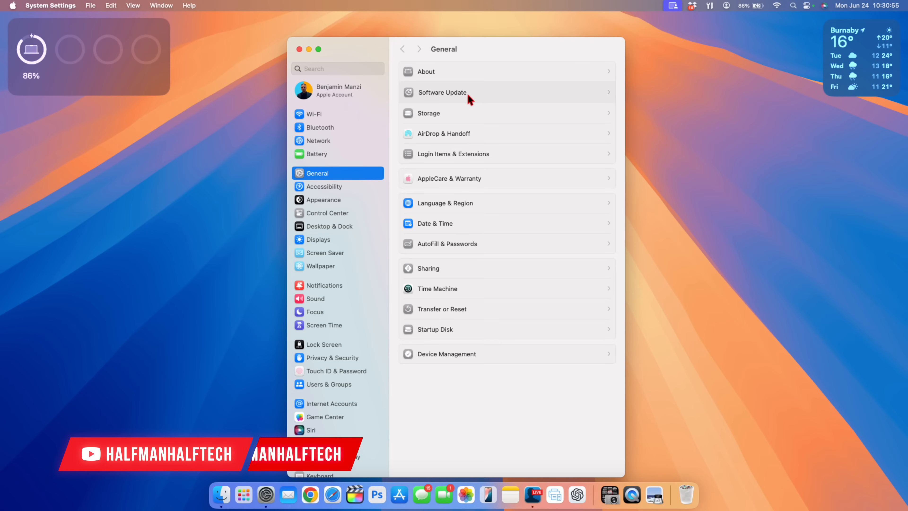
Step: Set Beta Updates to macOS Sequoia Developer Beta in General > Software Update
left_click(442, 93)
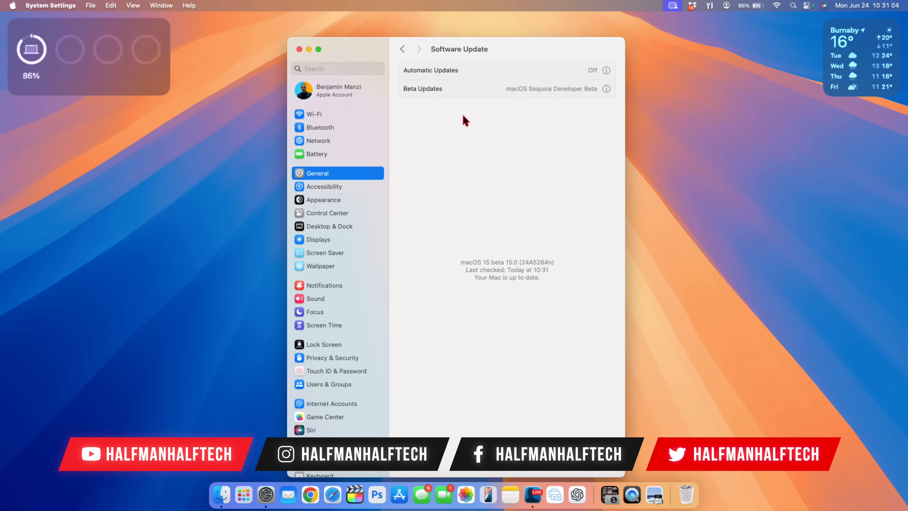
left_click(551, 88)
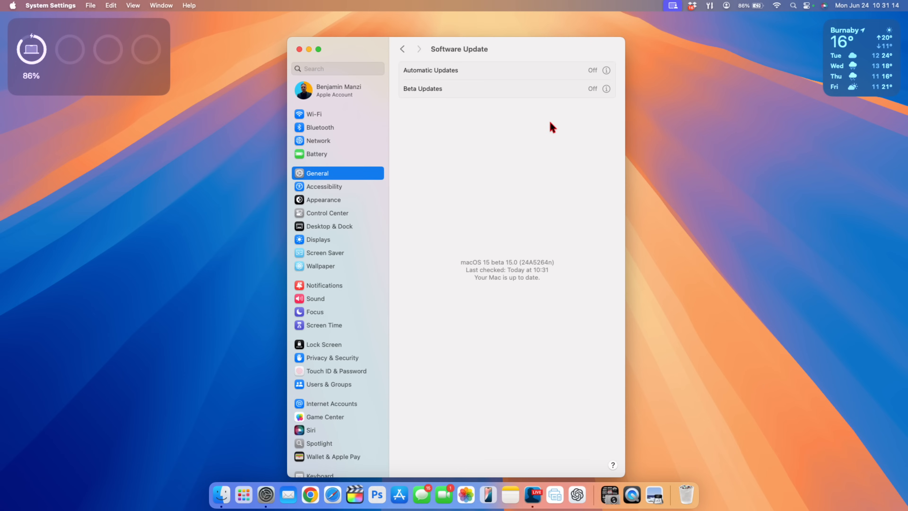
left_click(607, 89)
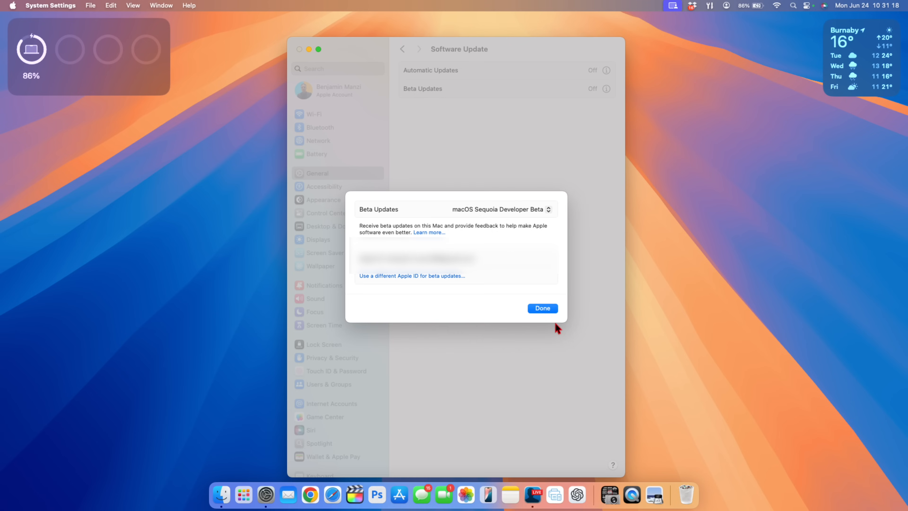
left_click(541, 307)
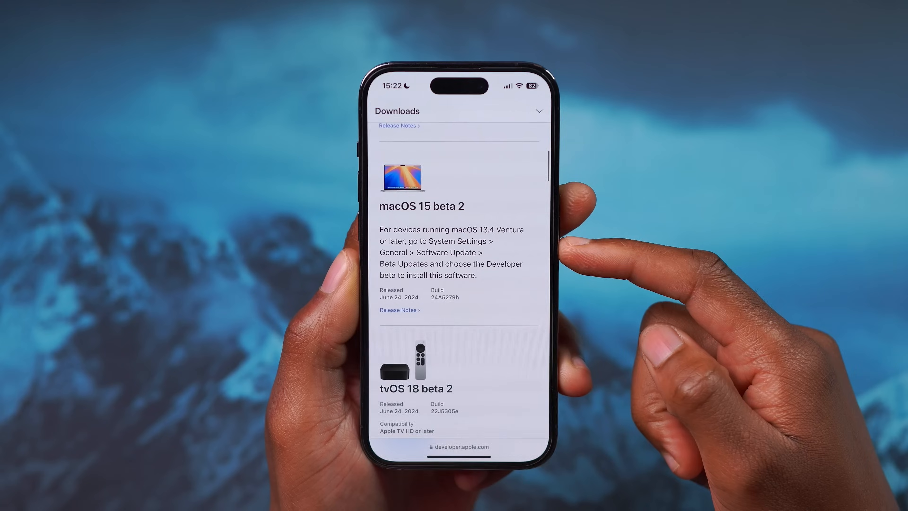
scroll("up", 3)
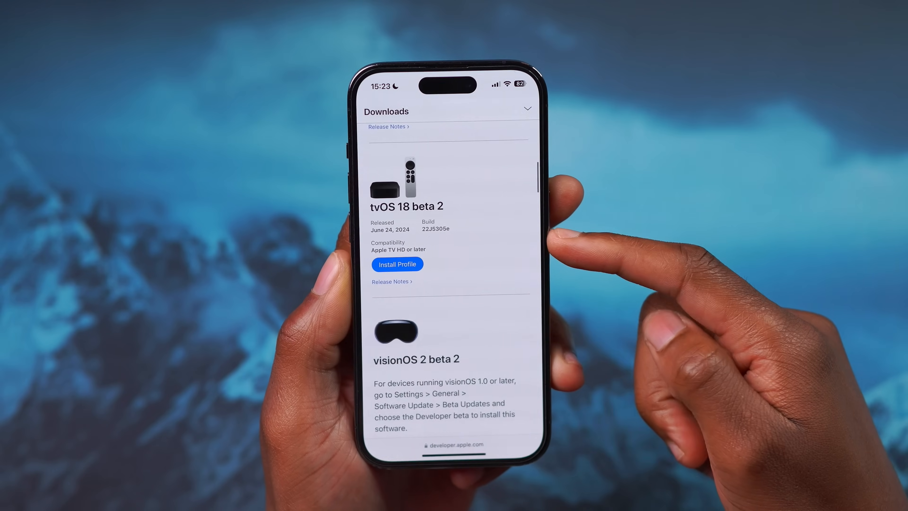
scroll("down", 3)
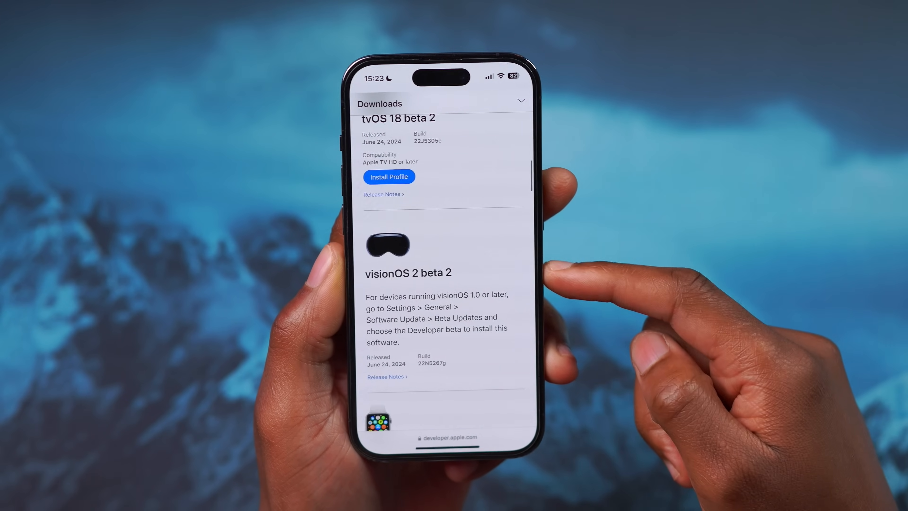
scroll("up", 3)
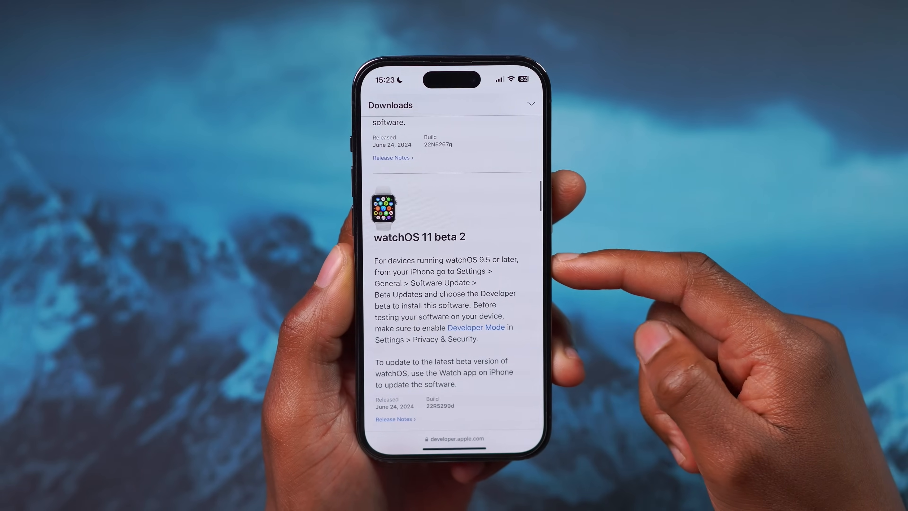
scroll("down", 3)
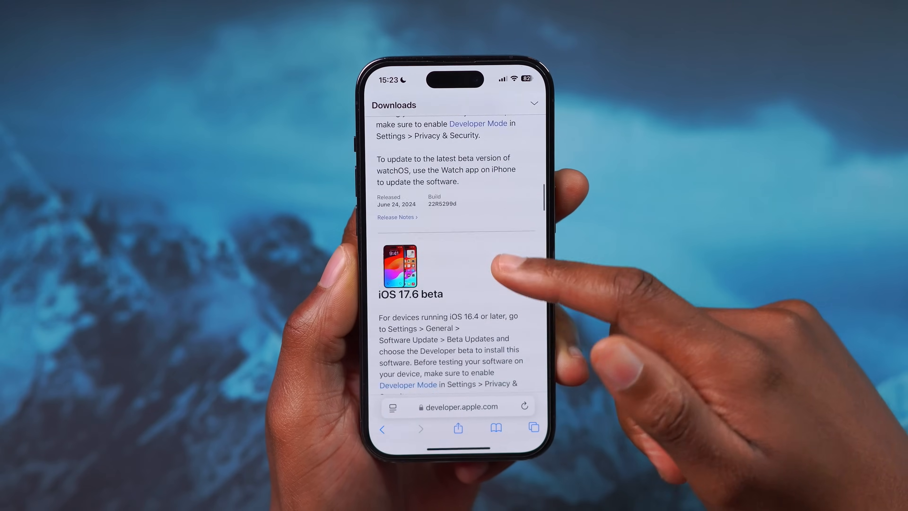
scroll("down", 3)
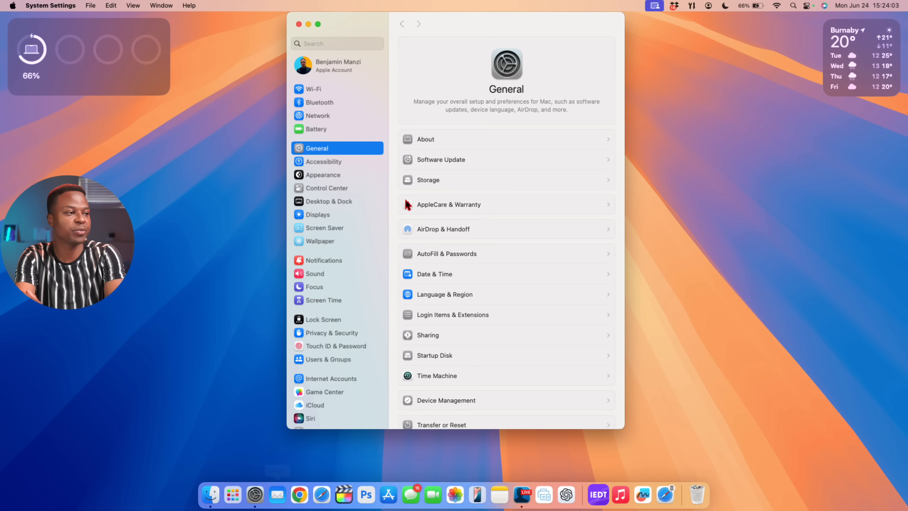
Step: Return to Software Update and let it check, showing macOS Sequoia Beta 15.0 (24A5279h) installed
left_click(440, 159)
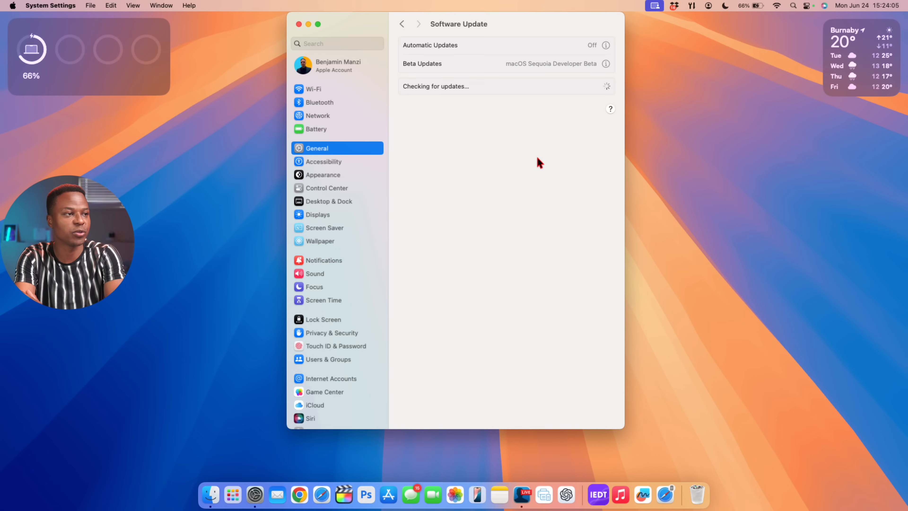
mouse_move(654, 145)
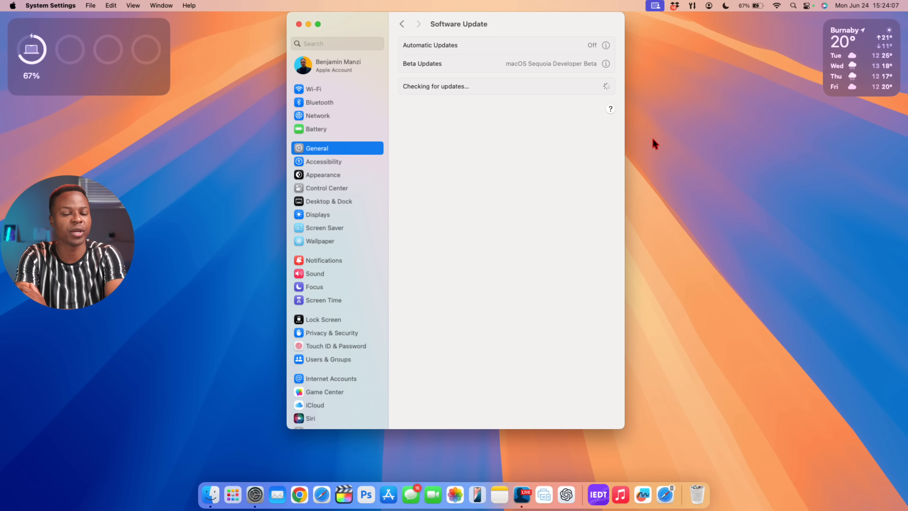
mouse_move(527, 131)
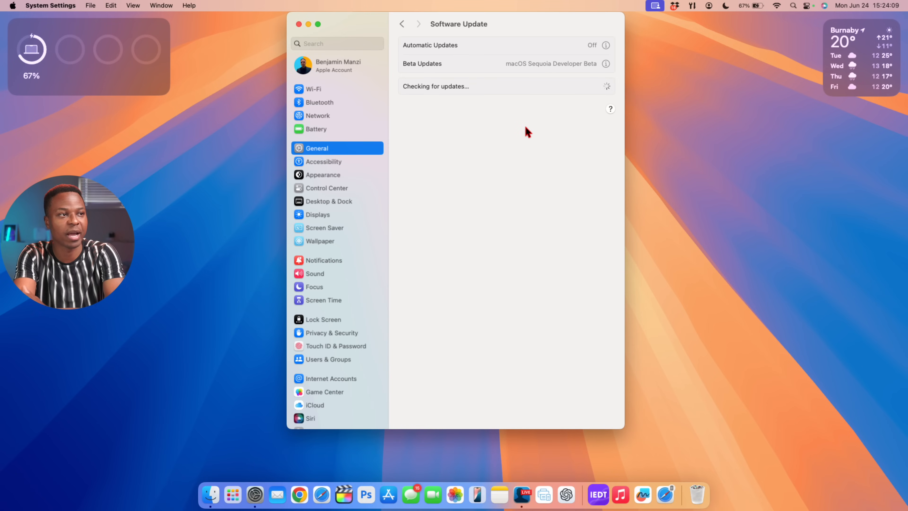
mouse_move(615, 95)
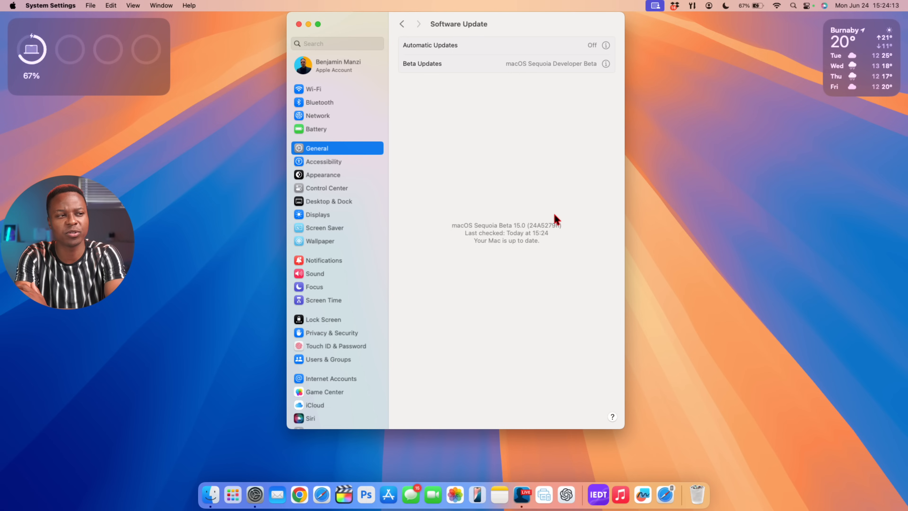
mouse_move(531, 244)
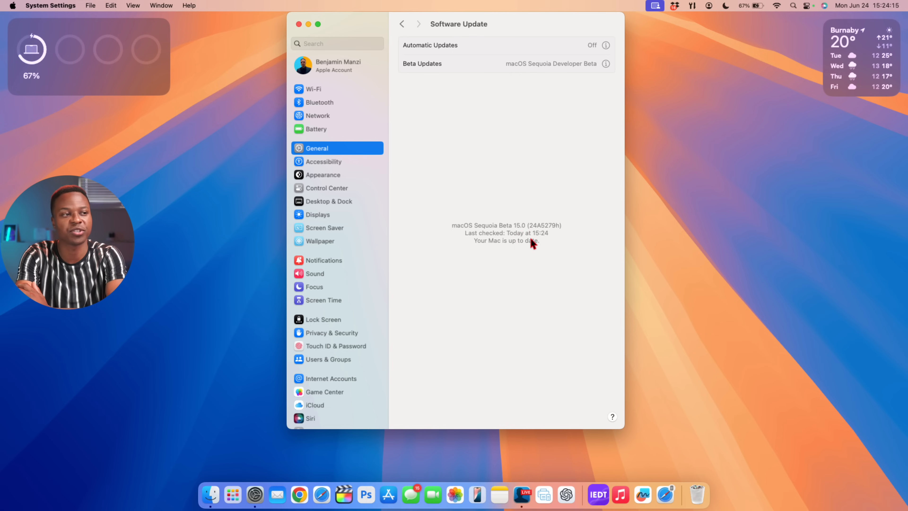